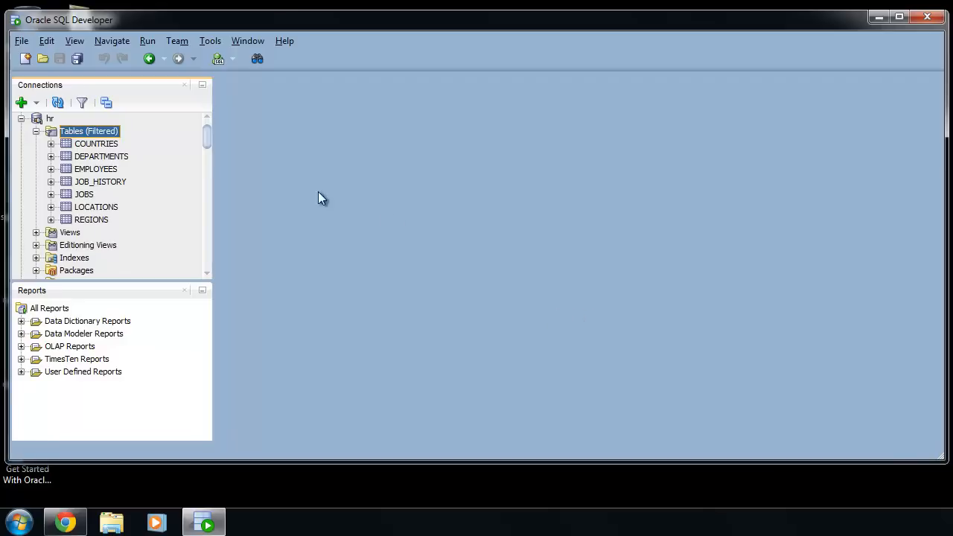
mouse_move(218, 59)
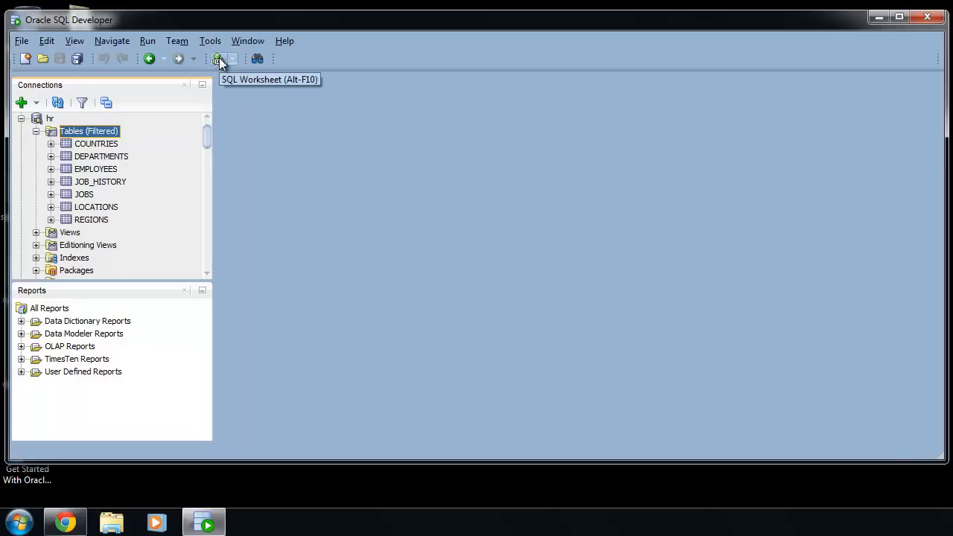
Start a blank SQL worksheet using the hr connection
click(219, 59)
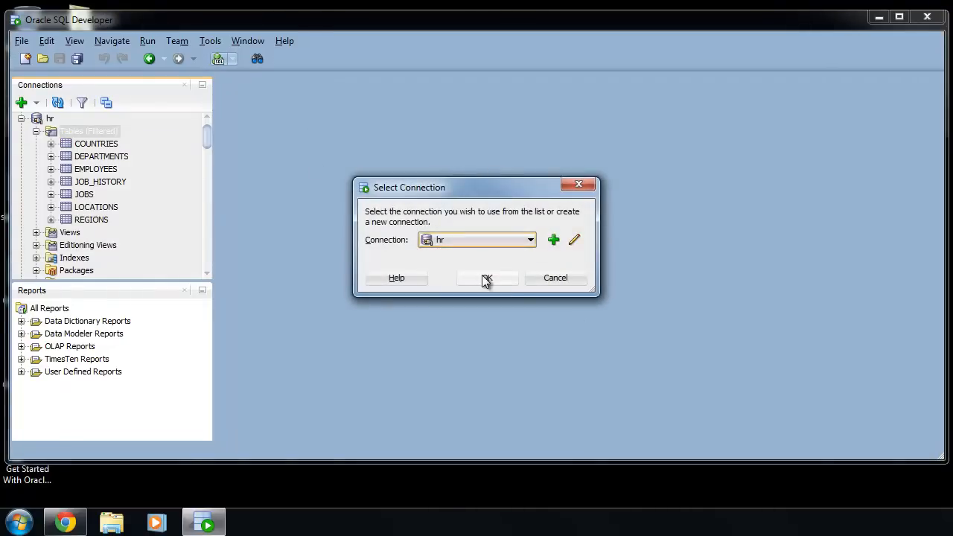
click(487, 278)
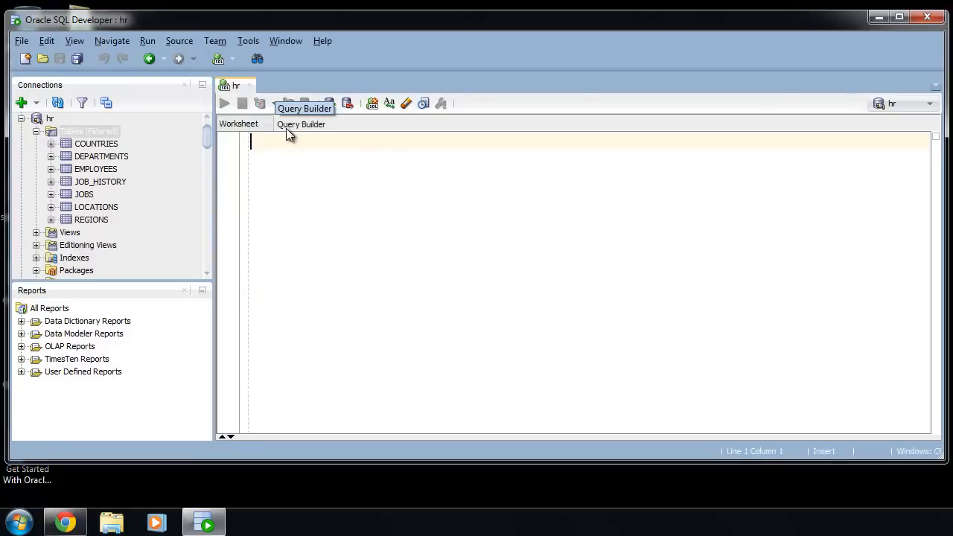
Place COUNTRIES and REGIONS in Query Builder and review the generated REGION_ID inner join
click(301, 124)
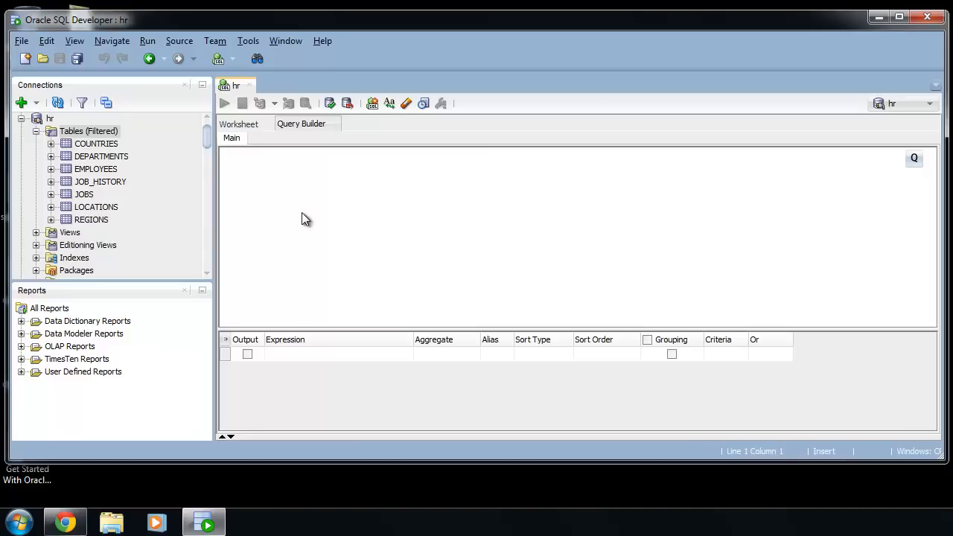
mouse_move(257, 228)
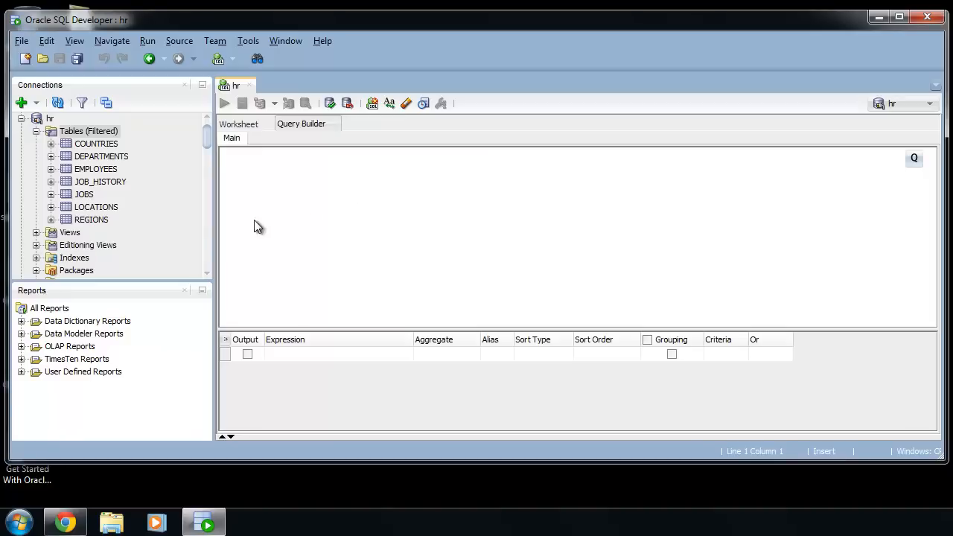
click(96, 143)
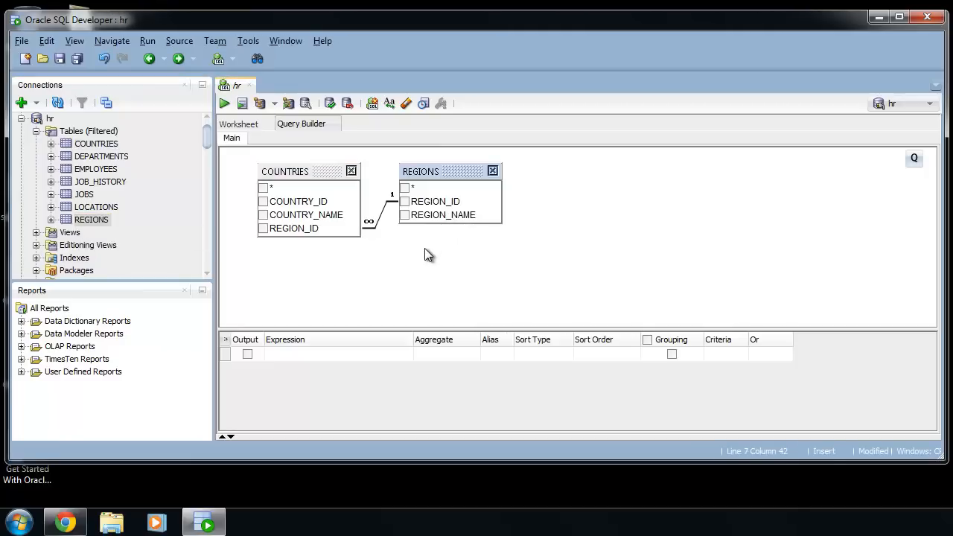
mouse_move(254, 139)
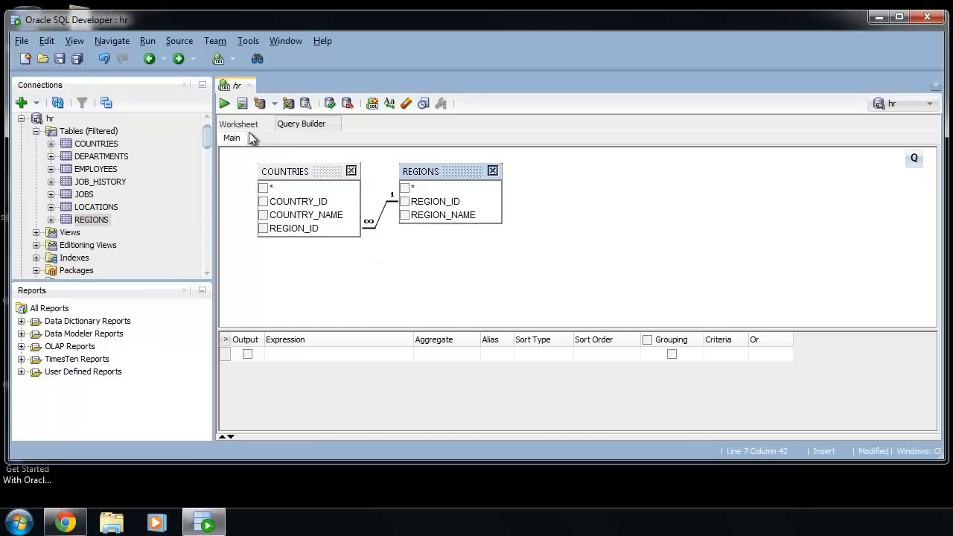
click(239, 123)
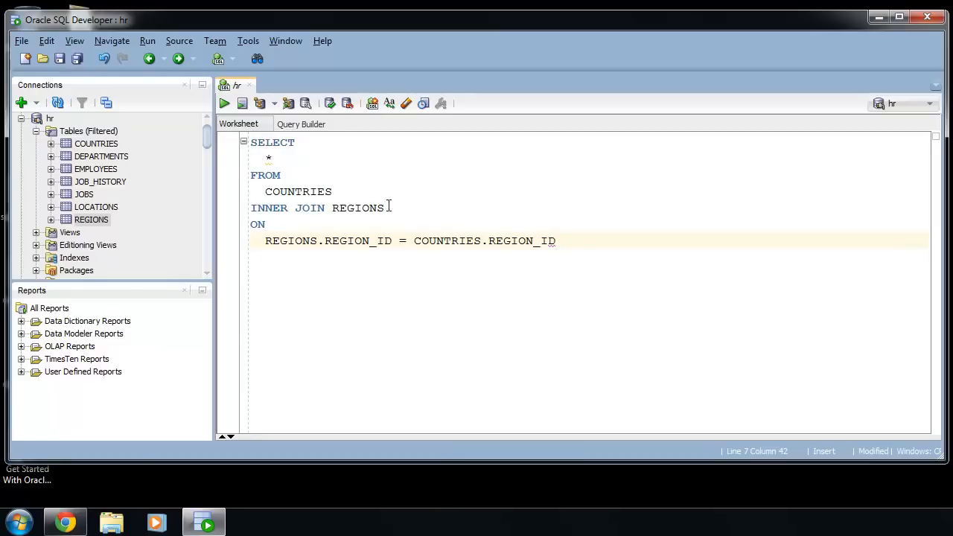
click(301, 124)
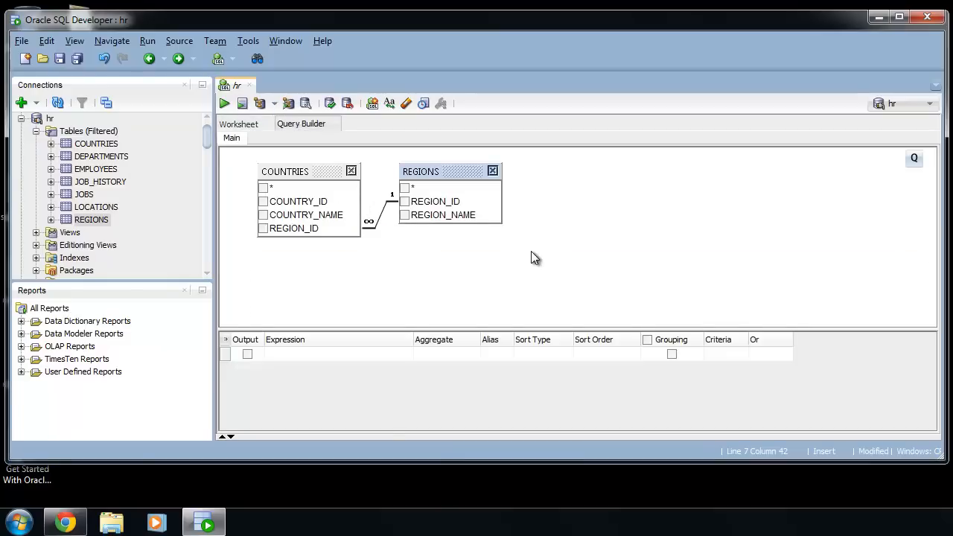
mouse_move(384, 220)
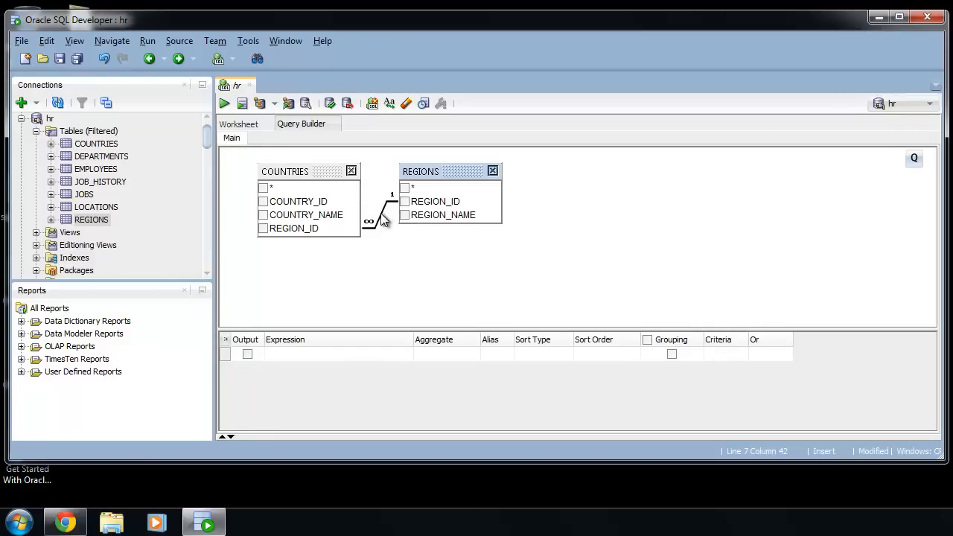
right_click(382, 221)
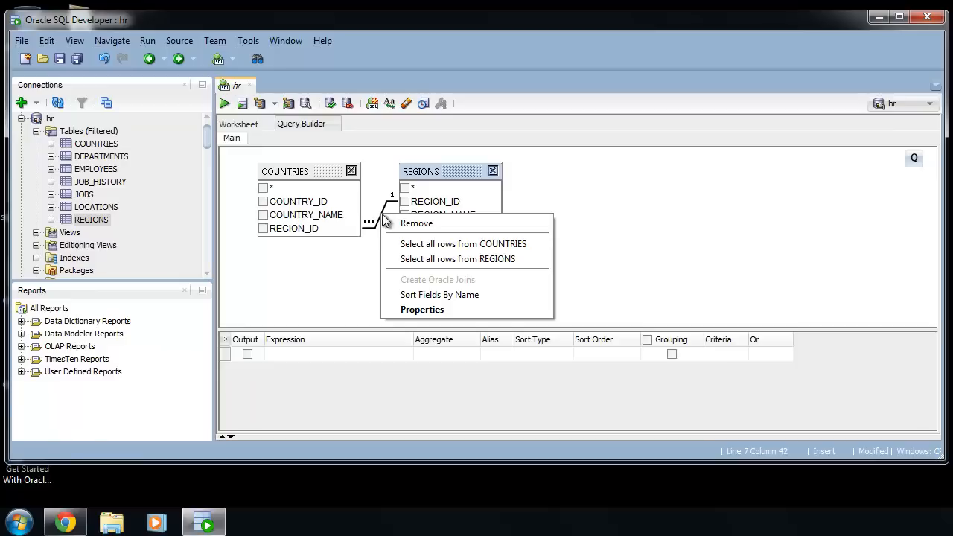
mouse_move(439, 243)
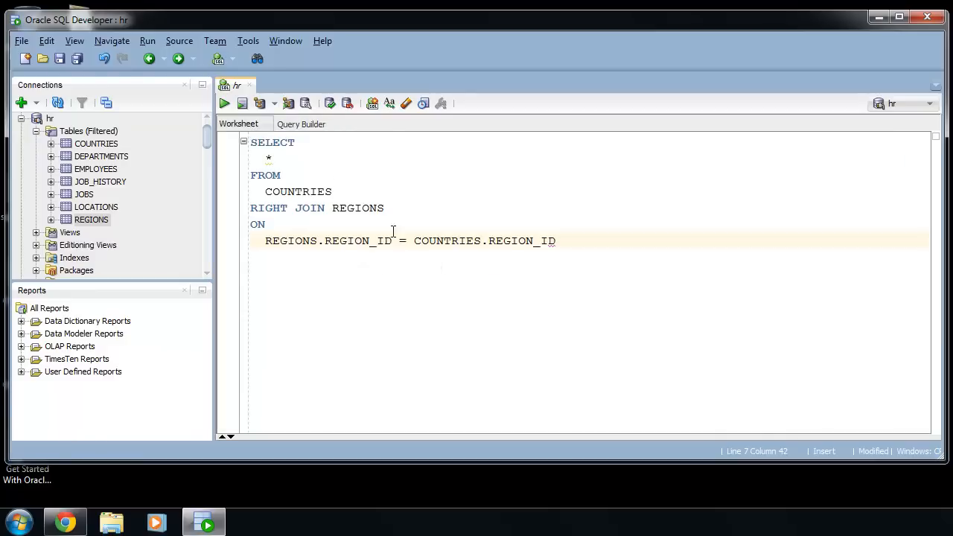
mouse_move(313, 252)
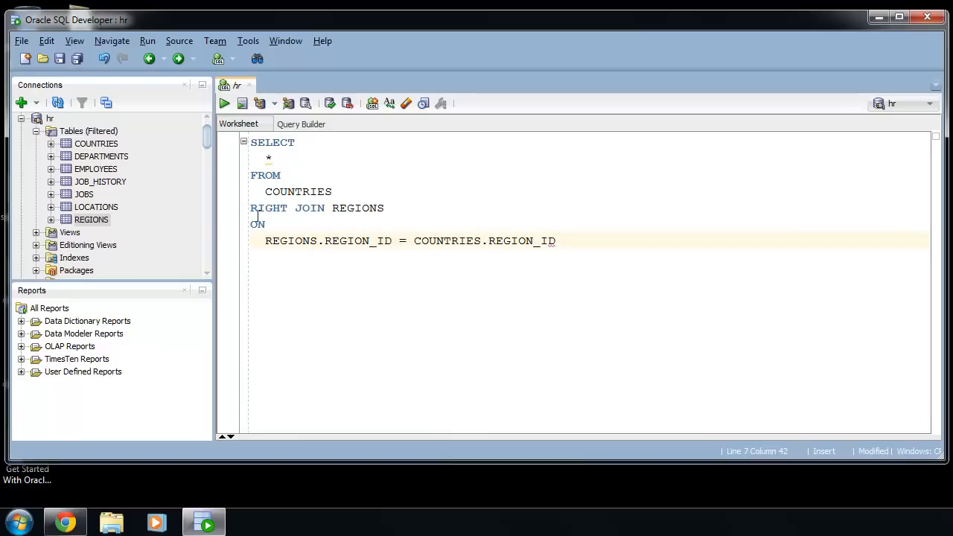
click(301, 124)
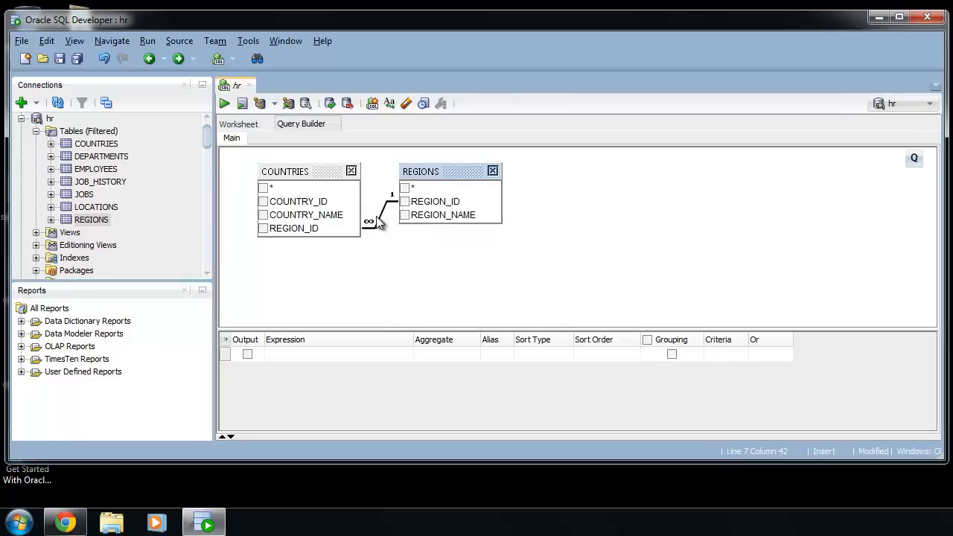
right_click(380, 223)
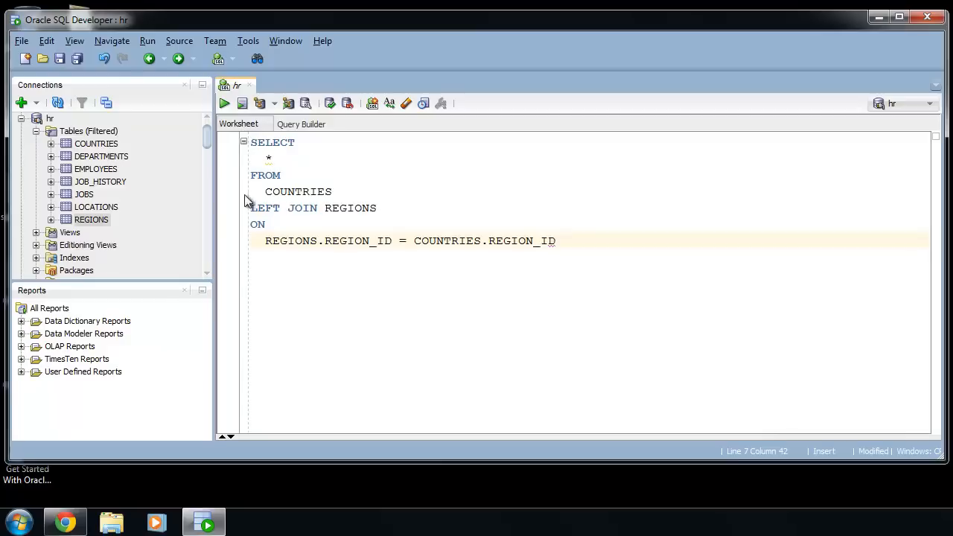
click(301, 124)
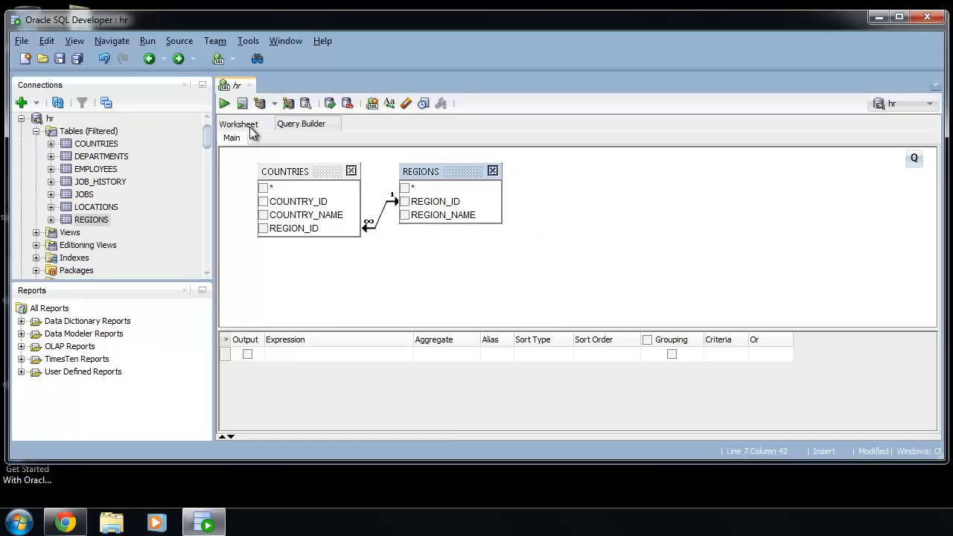
click(239, 124)
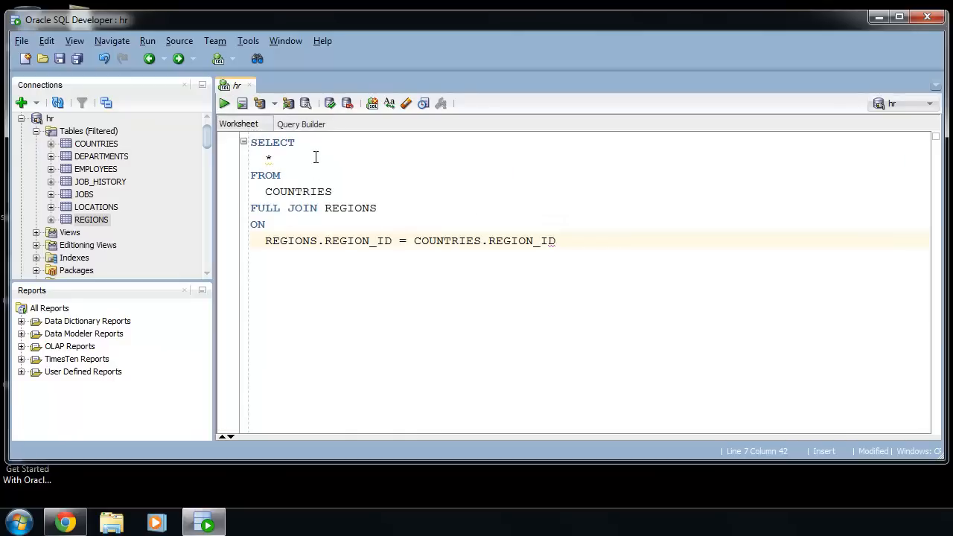
click(301, 124)
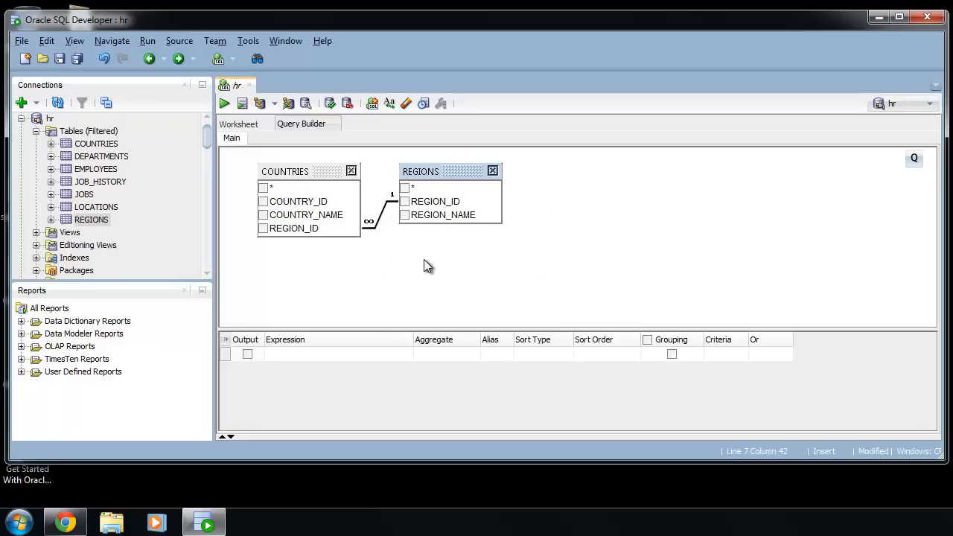
mouse_move(218, 131)
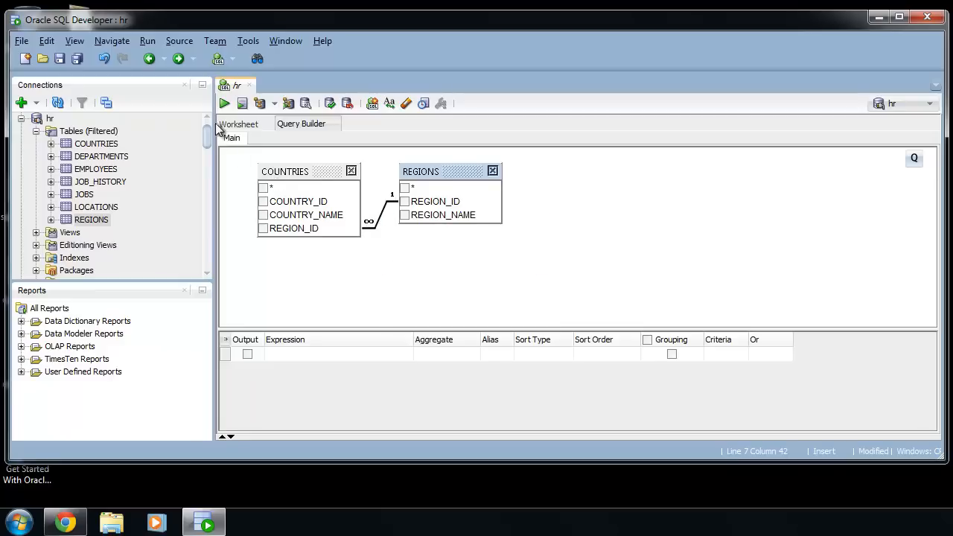
Select COUNTRY_NAME and REGION_NAME as output columns and review the resulting SQL
click(239, 124)
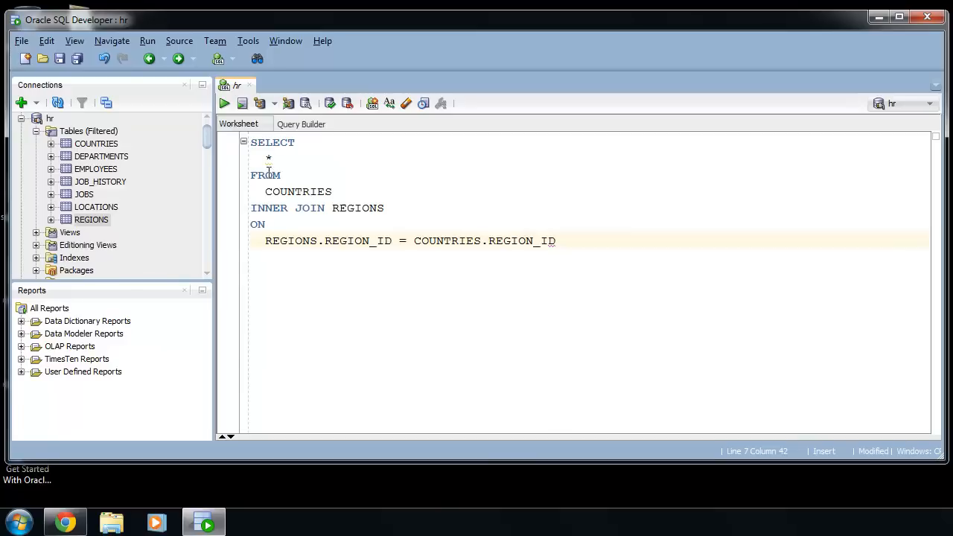
click(301, 123)
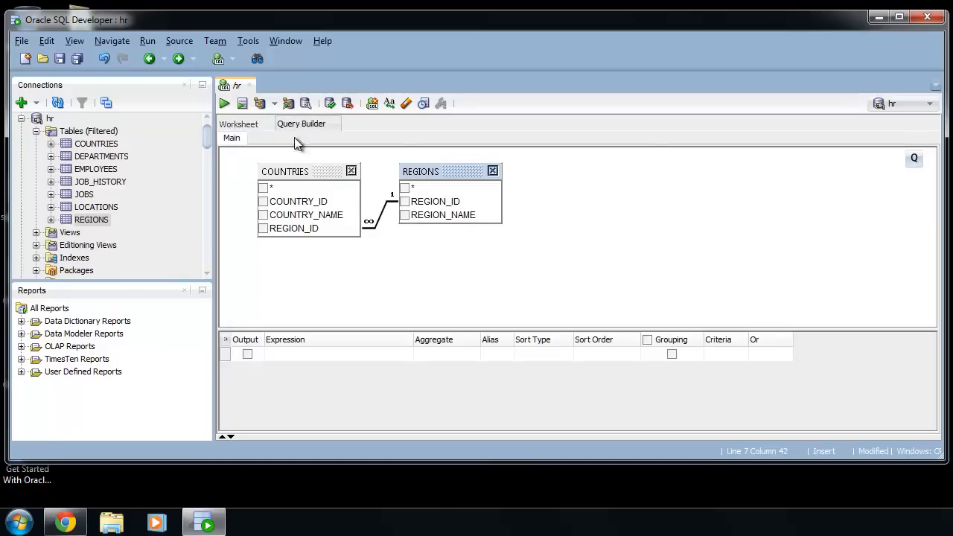
mouse_move(393, 259)
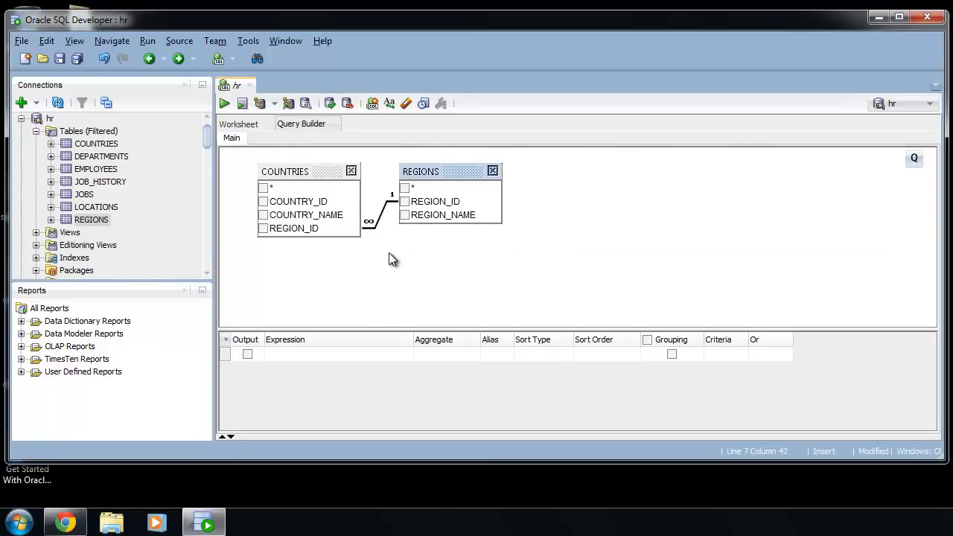
mouse_move(268, 227)
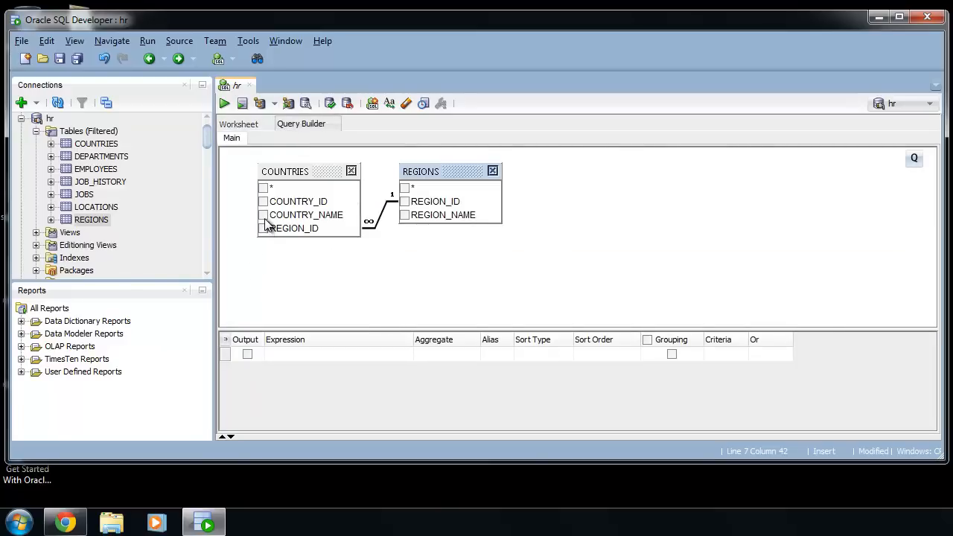
click(263, 214)
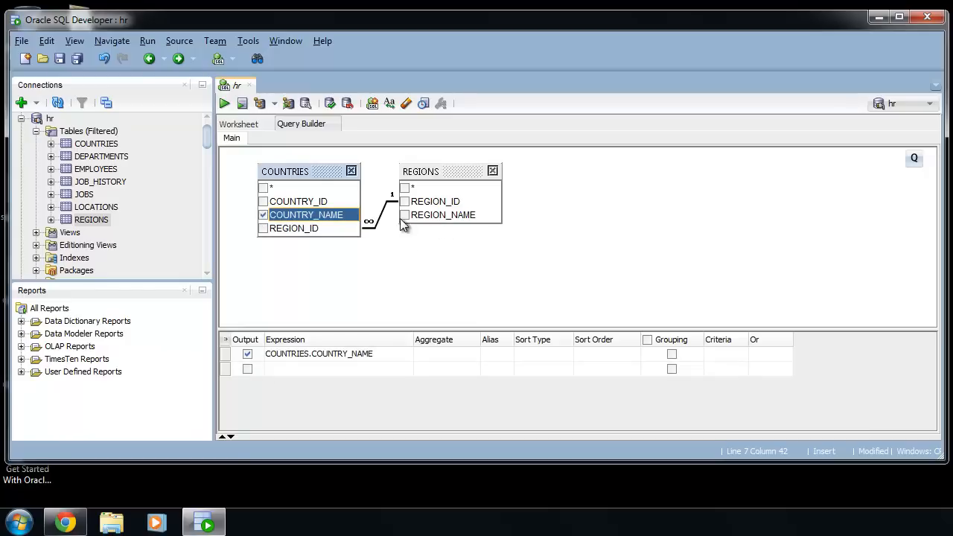
click(406, 215)
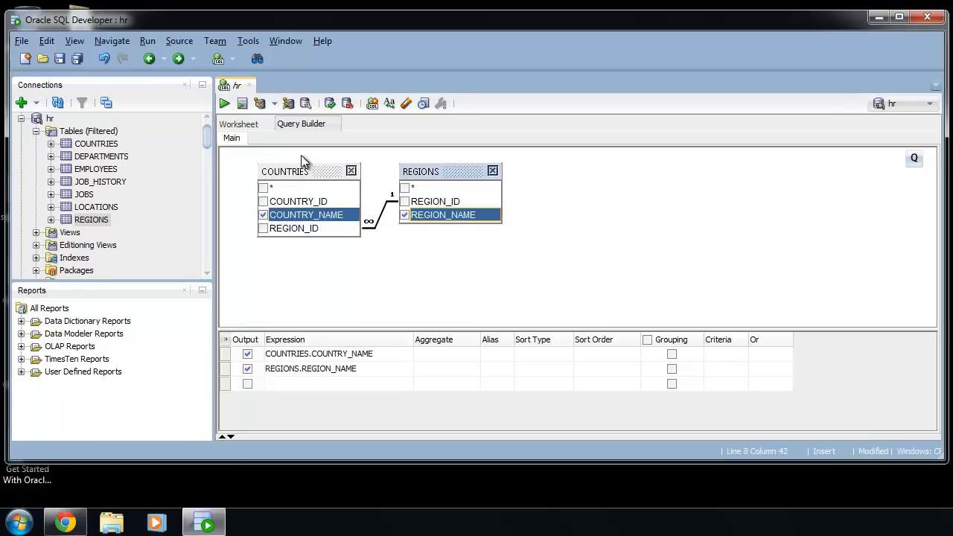
click(239, 123)
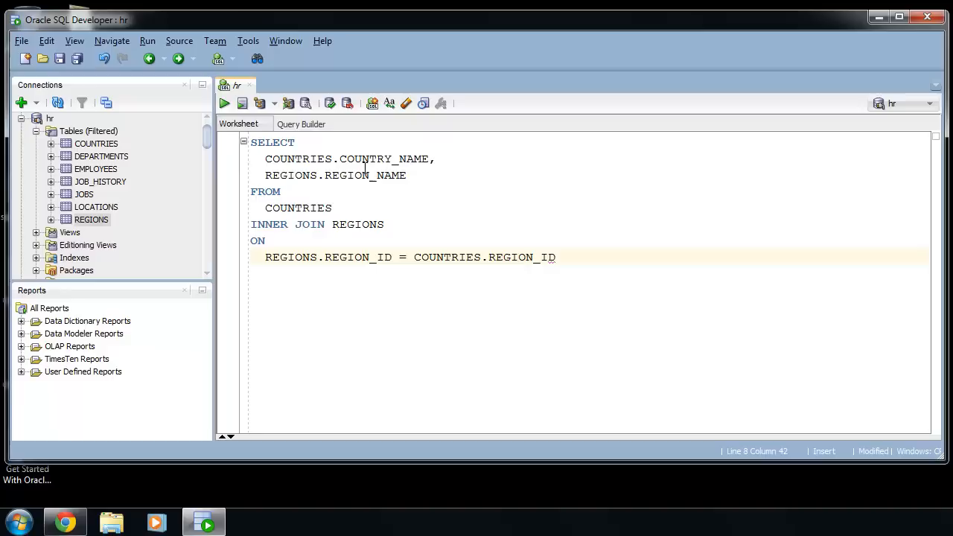
click(301, 123)
text(c)
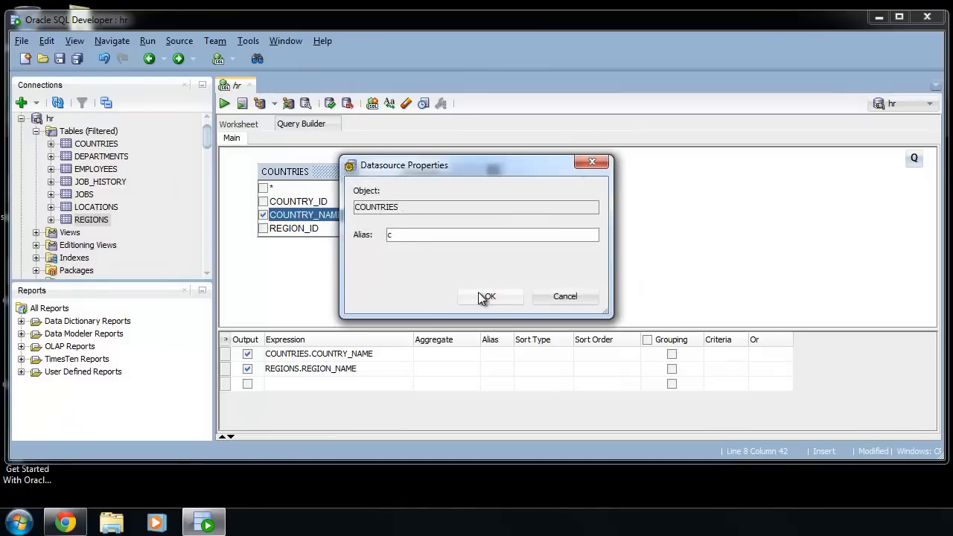
Confirm alias c for COUNTRIES and r for REGIONS, then view the aliased SQL
click(490, 296)
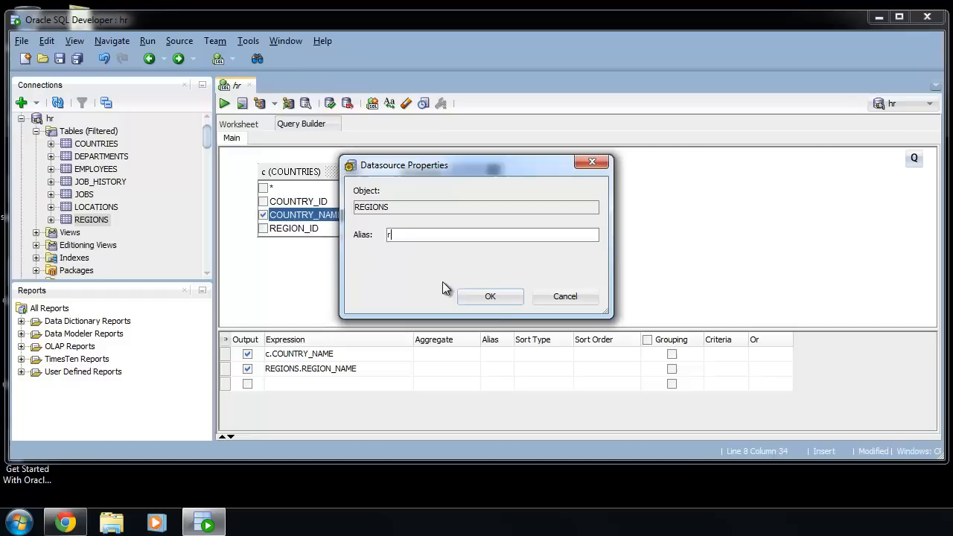
click(490, 296)
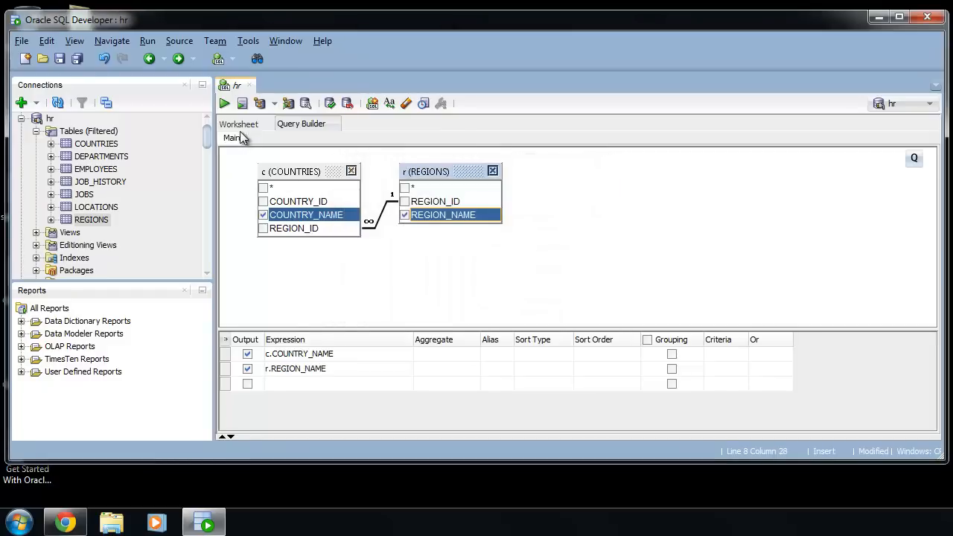
click(239, 124)
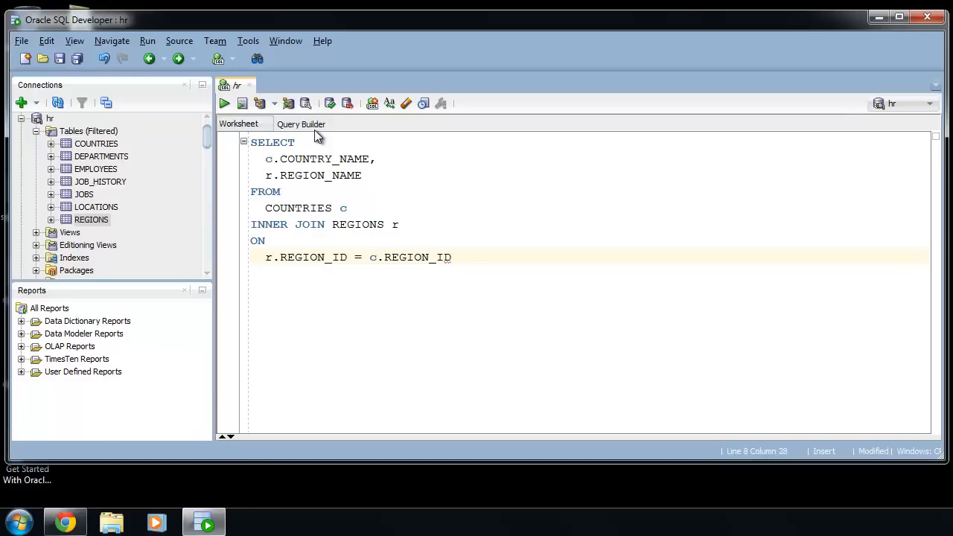
Enter the criterion like Europ% for r.REGION_NAME in the Query Builder grid
click(301, 124)
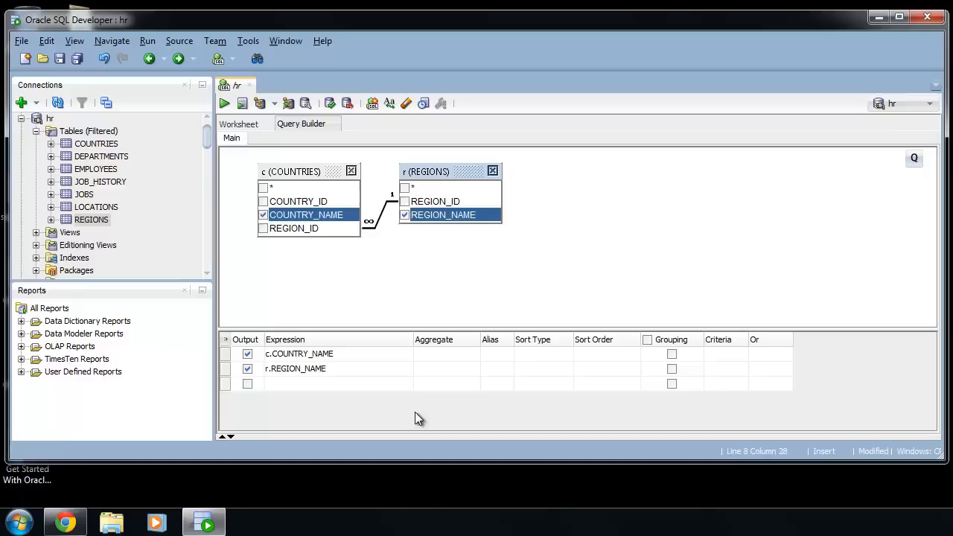
mouse_move(476, 304)
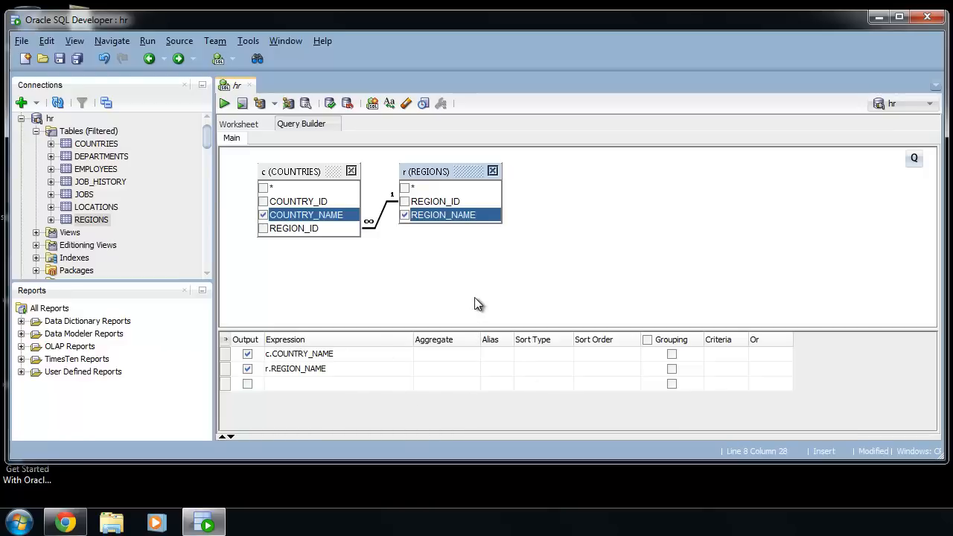
mouse_move(759, 370)
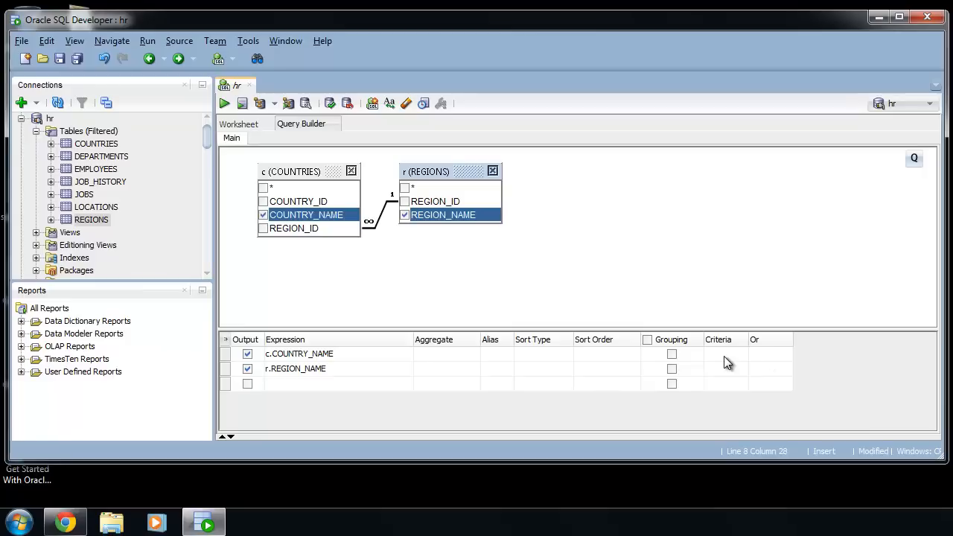
mouse_move(722, 376)
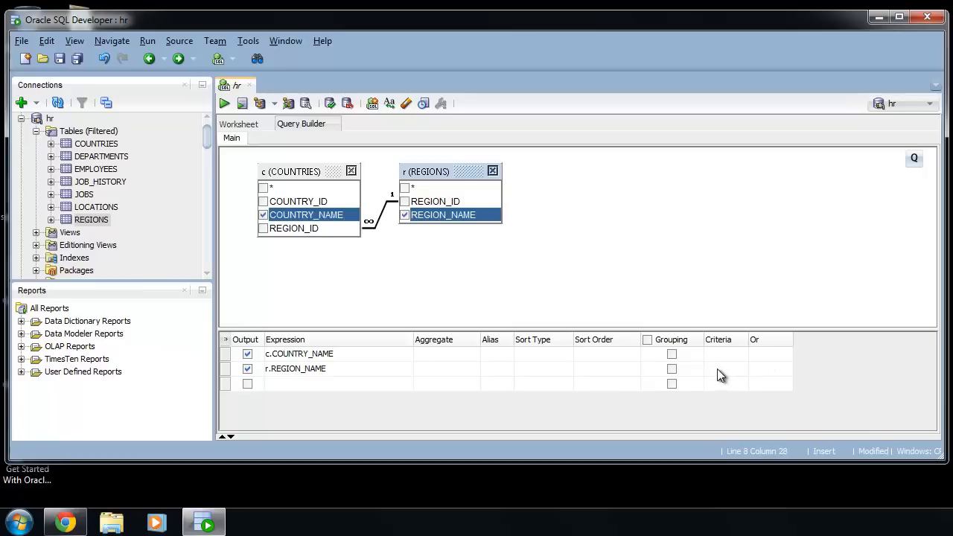
mouse_move(716, 366)
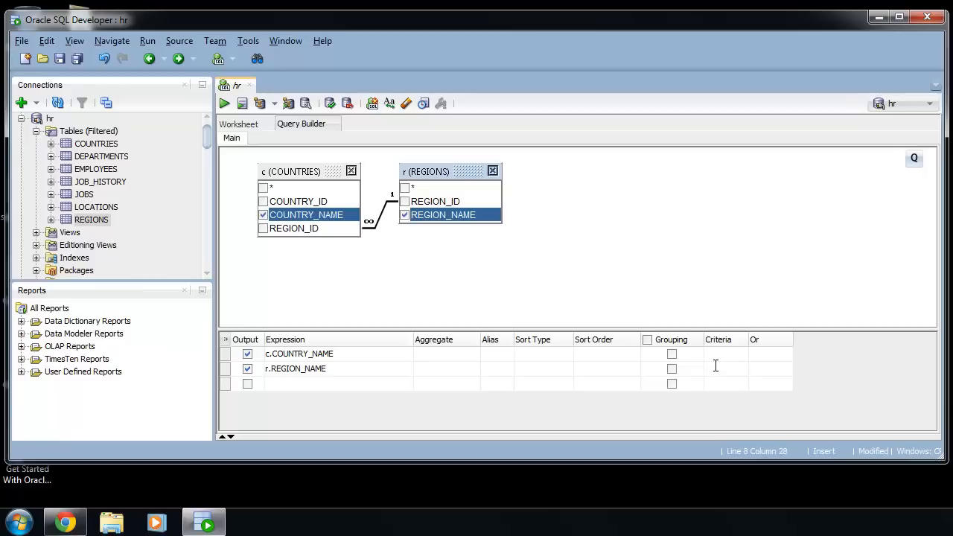
text(like E)
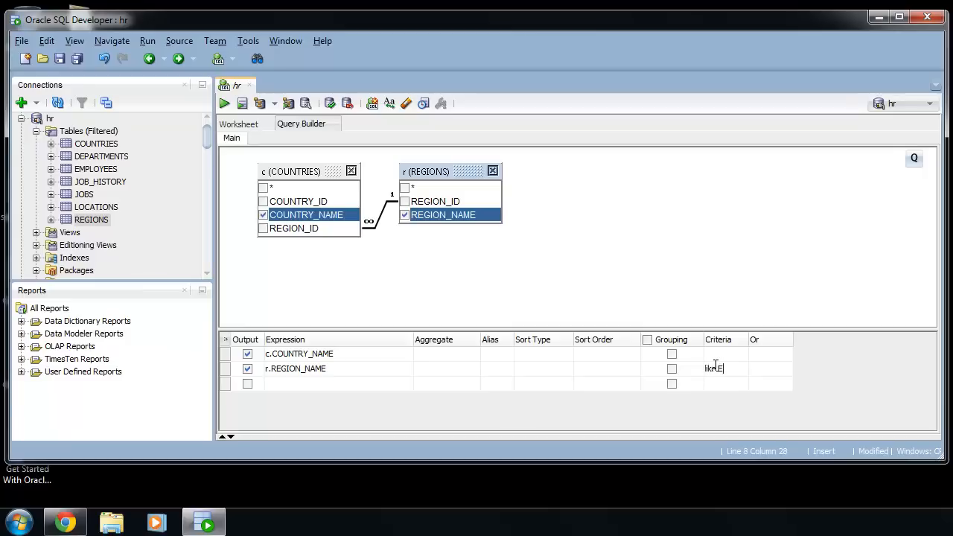
text(urop%)
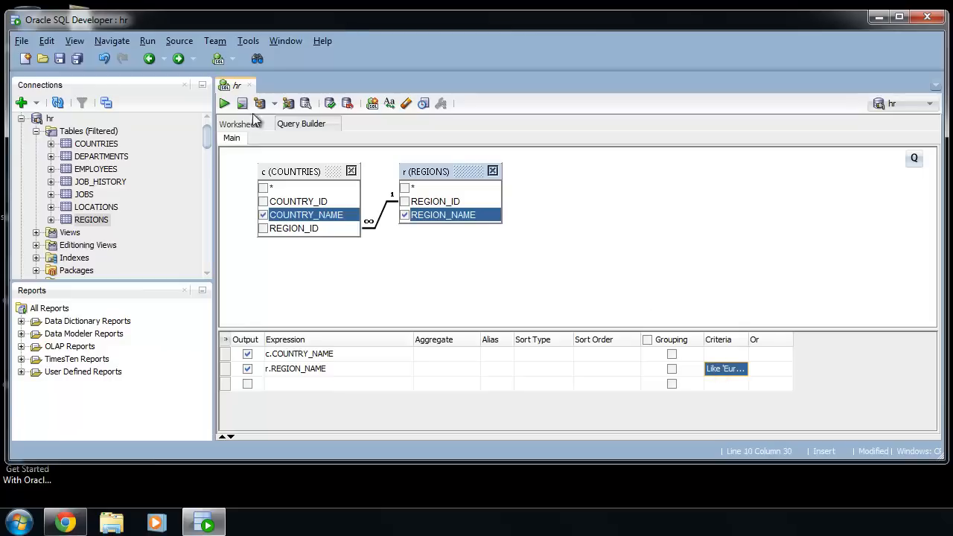
Verify the WHERE REGION_NAME LIKE 'Europ%' clause and run the query, returning 8 rows
click(238, 124)
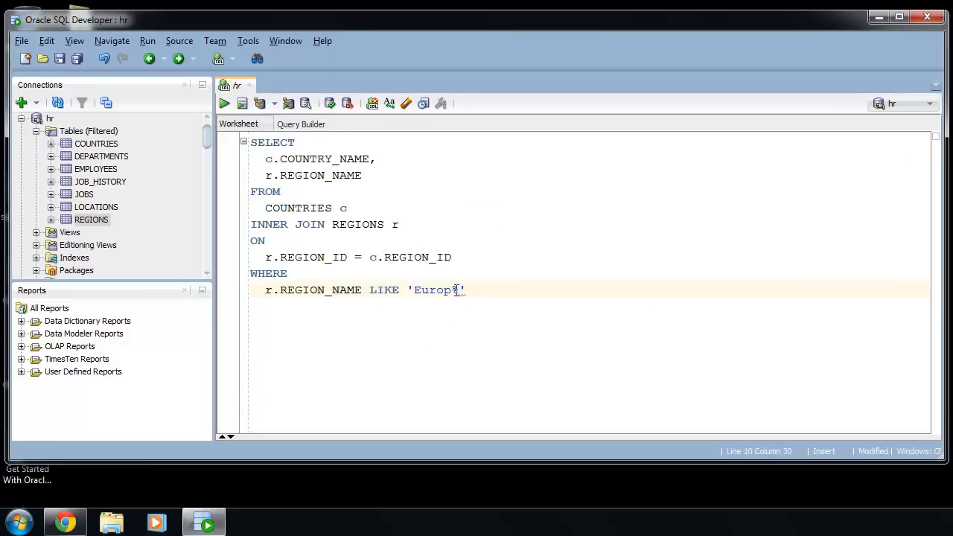
mouse_move(319, 124)
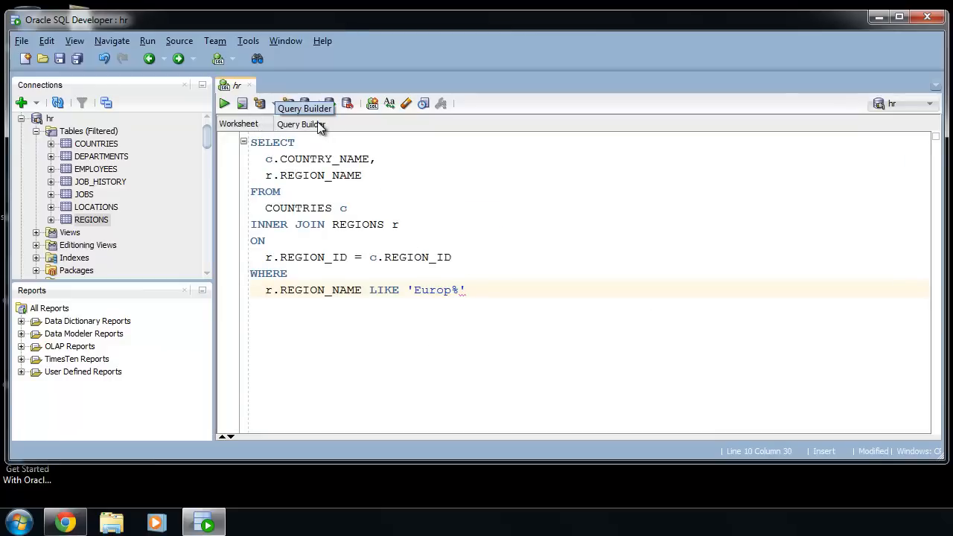
click(301, 124)
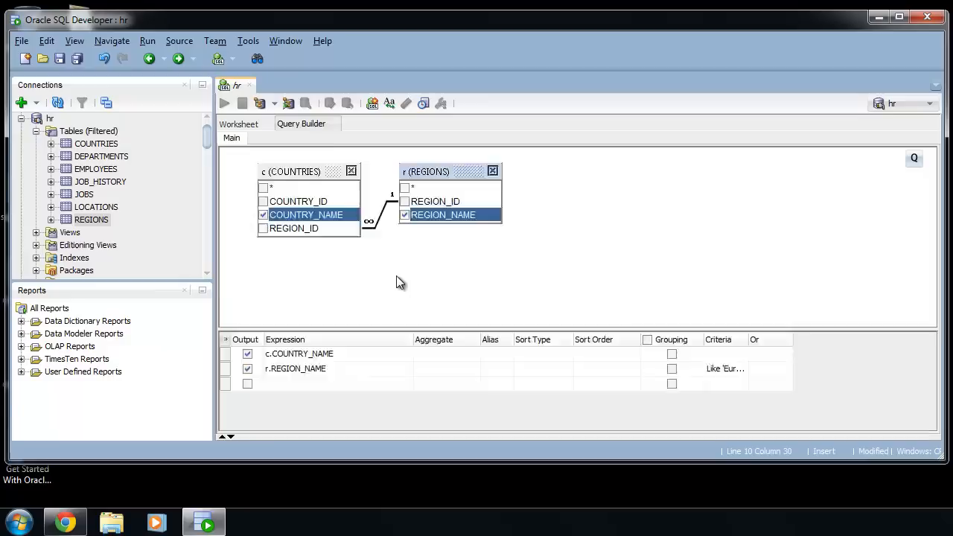
click(224, 103)
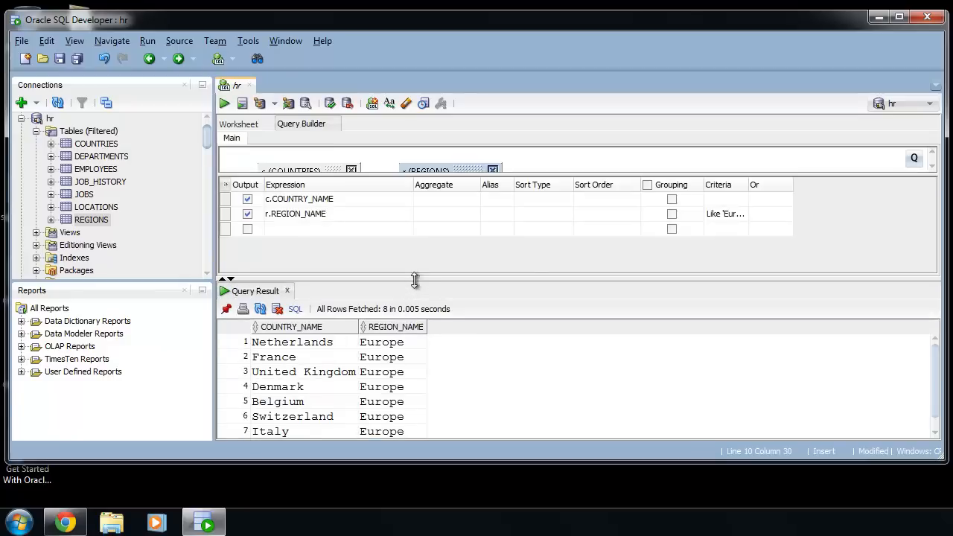
mouse_move(475, 281)
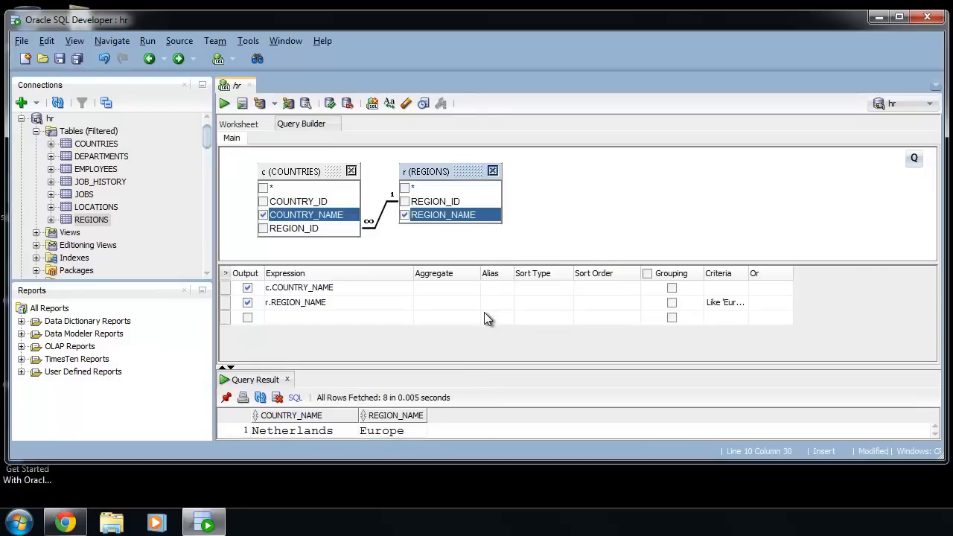
mouse_move(544, 302)
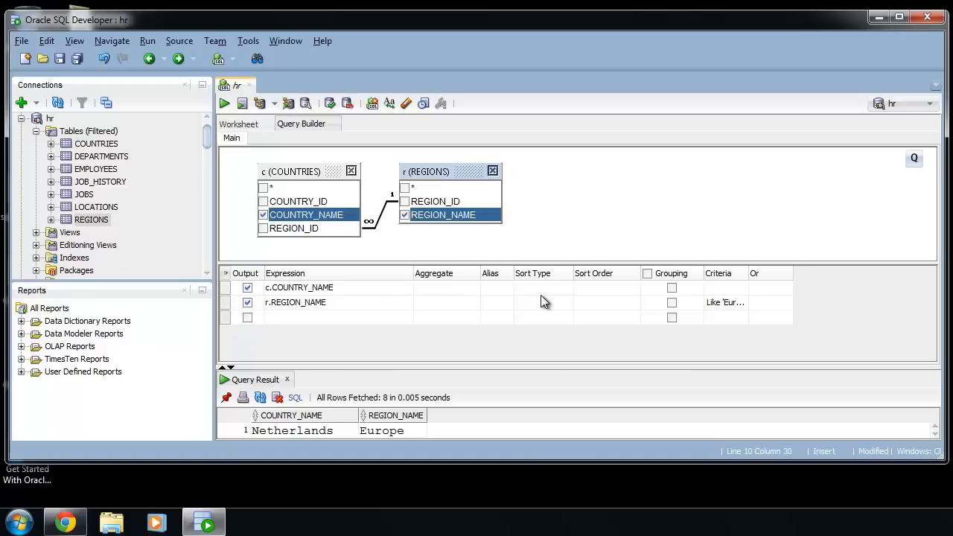
mouse_move(624, 319)
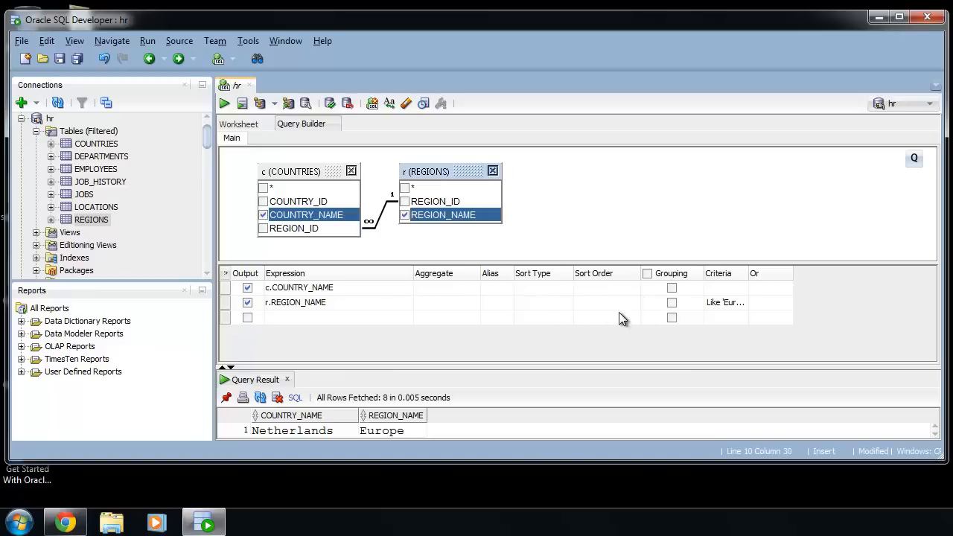
Set the Sort Type of c.COUNTRY_NAME to Ascending
click(541, 302)
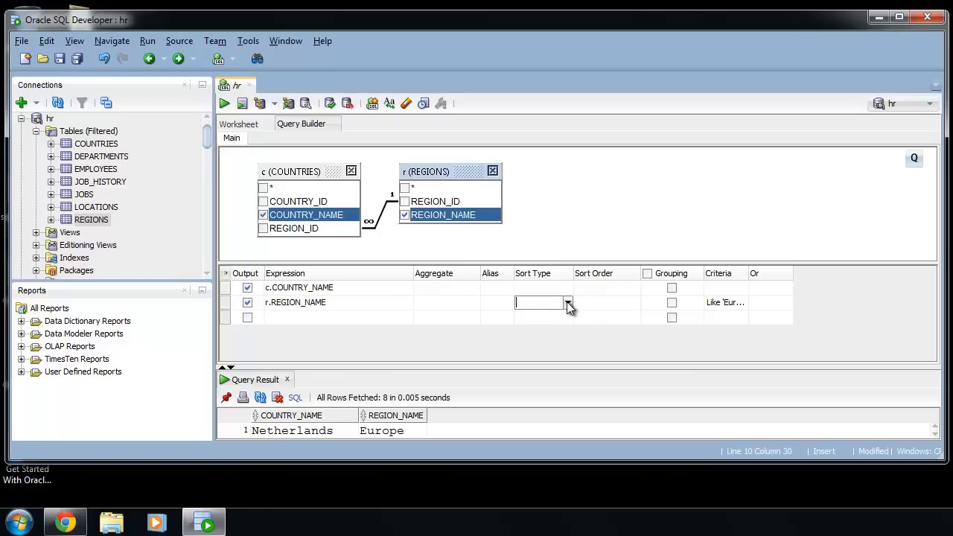
click(568, 288)
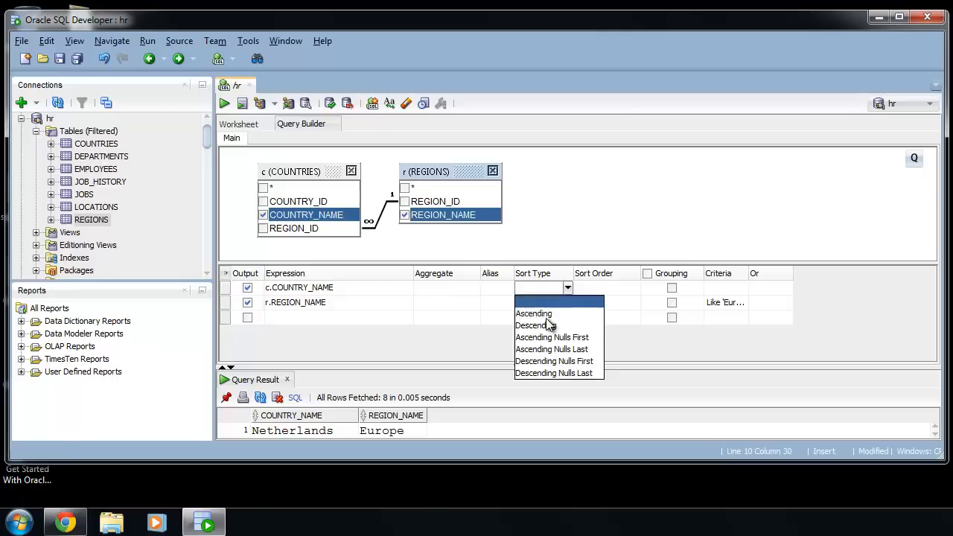
click(534, 313)
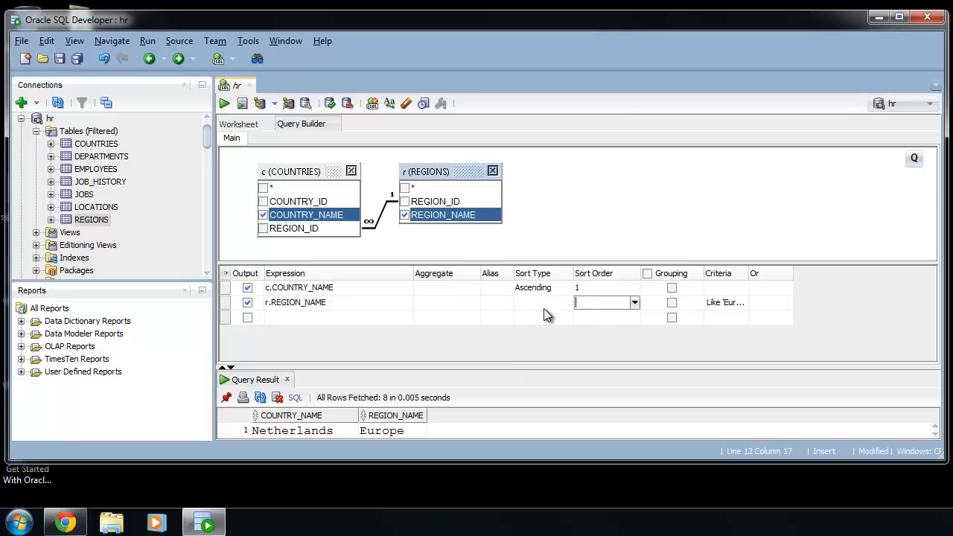
mouse_move(336, 309)
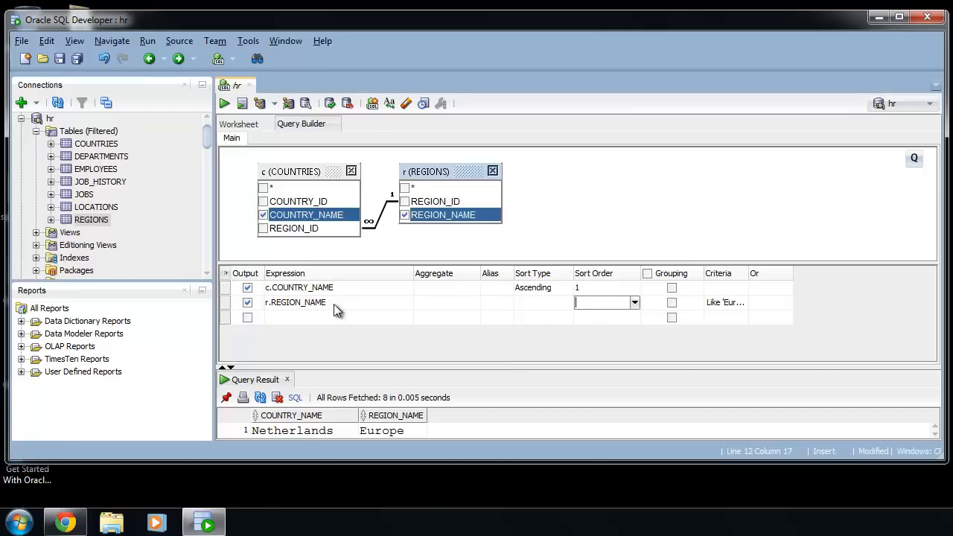
mouse_move(346, 292)
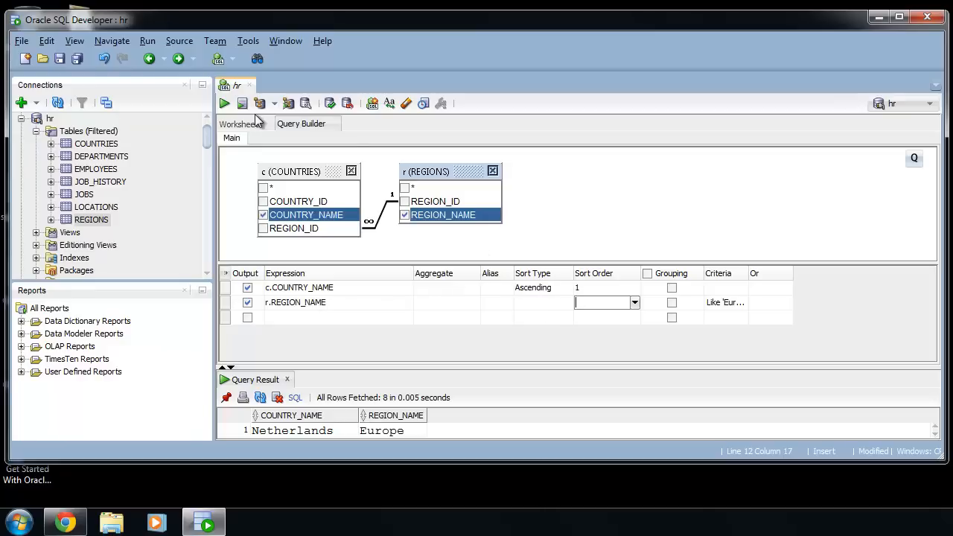
Change c.COUNTRY_NAME's Sort Type to Descending and confirm the DESC ORDER BY in the SQL
click(238, 124)
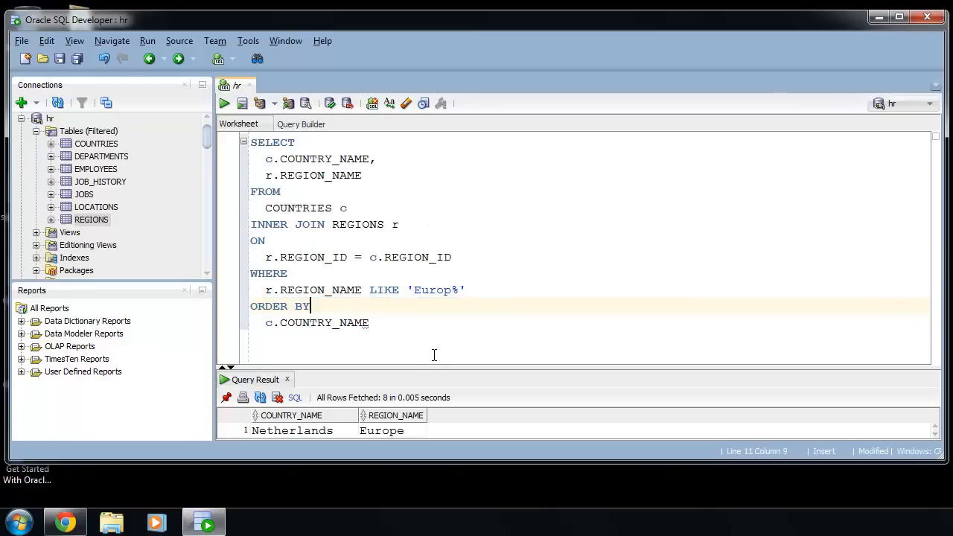
mouse_move(306, 125)
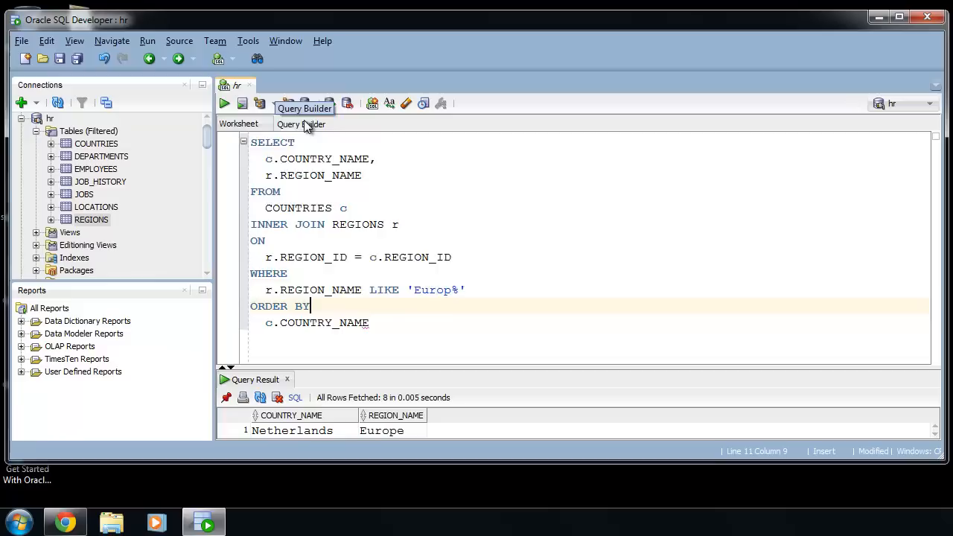
click(301, 124)
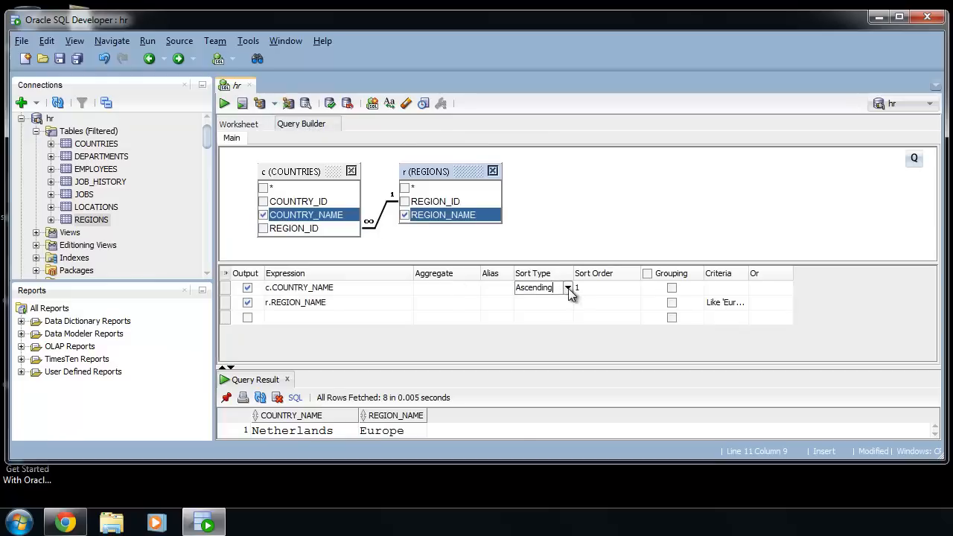
click(535, 287)
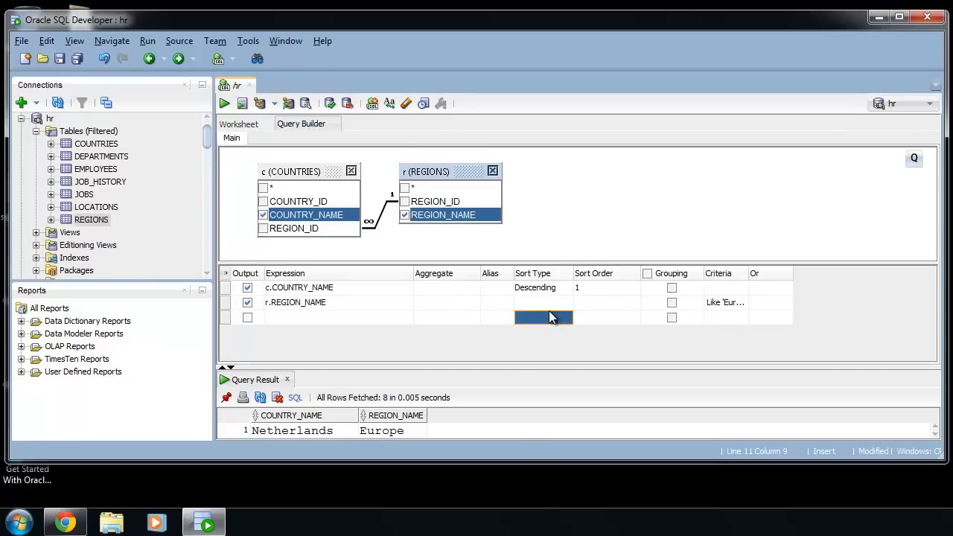
click(239, 124)
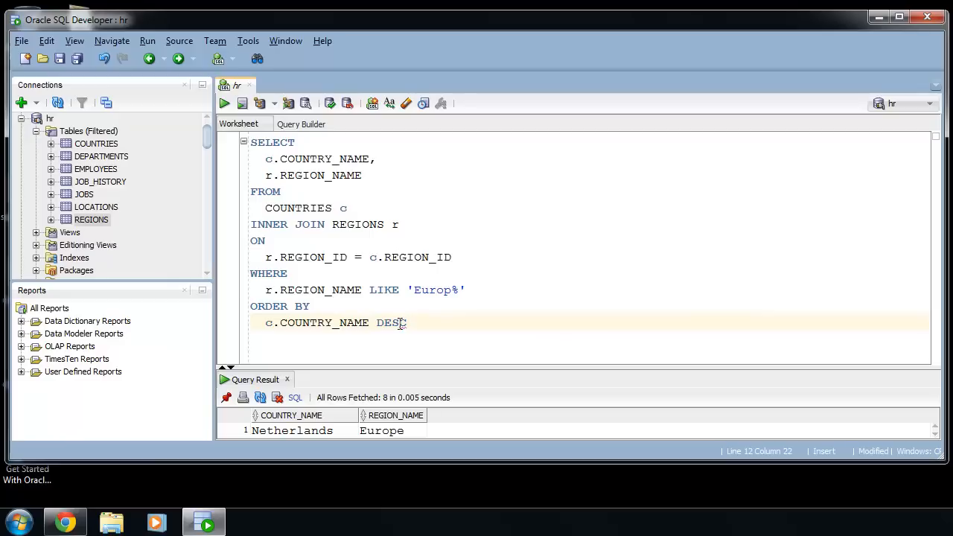
Remove DESC from the worksheet SQL and confirm Sort Type shows Ascending
double_click(391, 323)
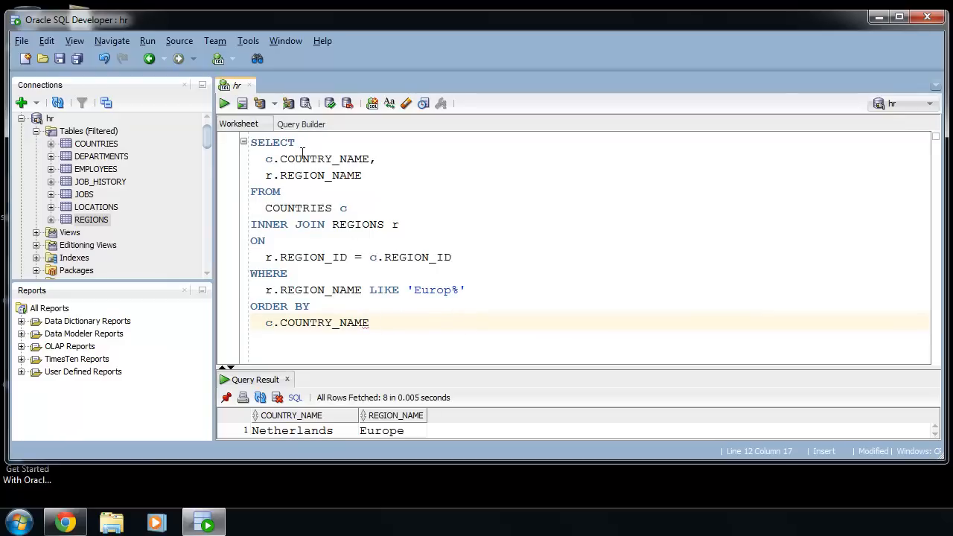
click(301, 123)
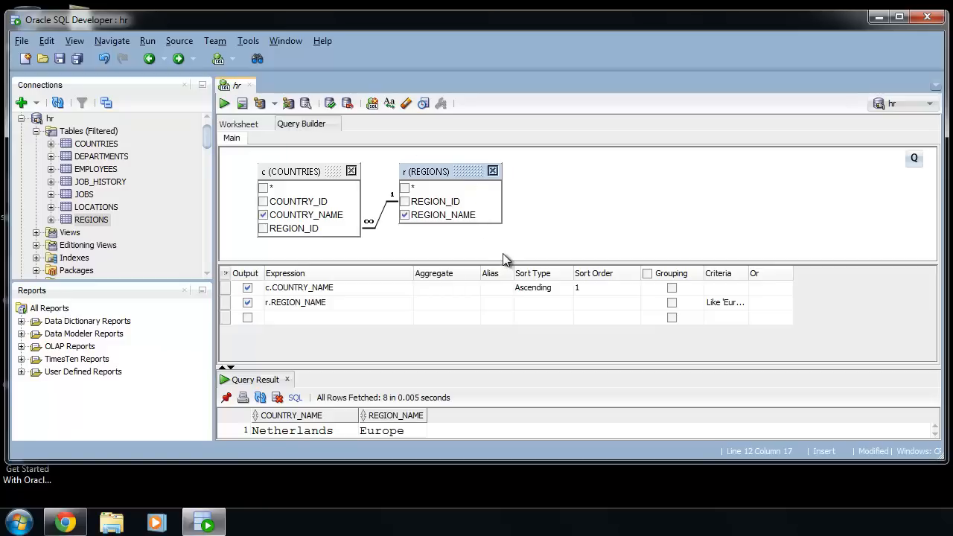
mouse_move(434, 260)
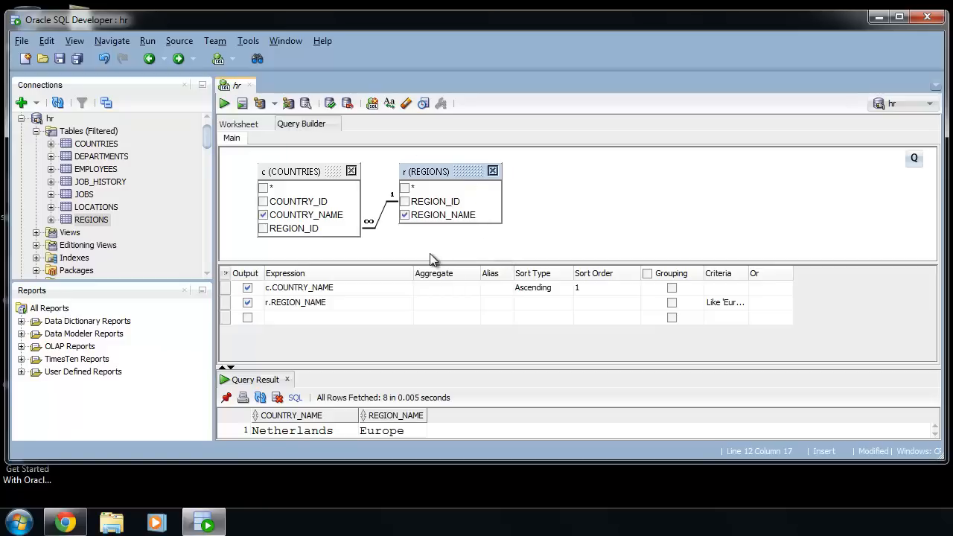